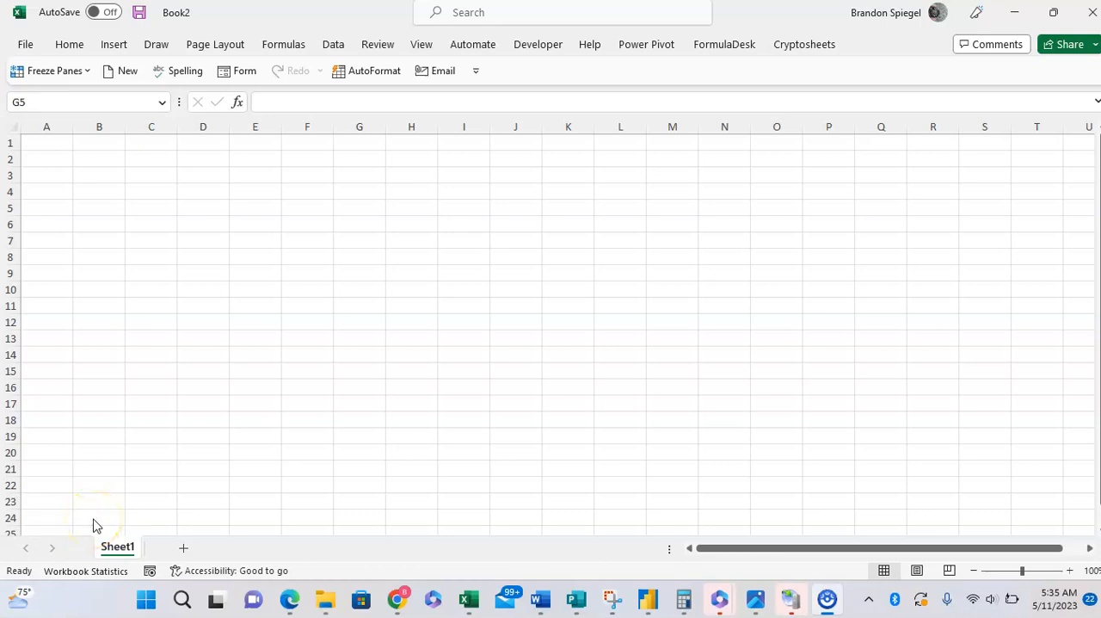
mouse_move(217, 379)
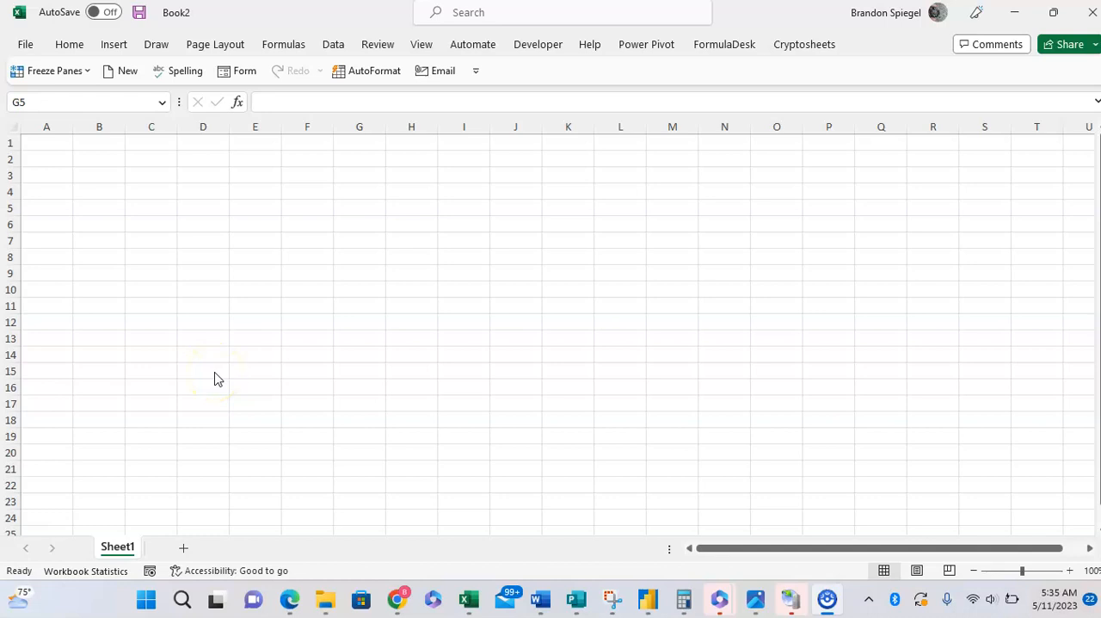
Reach Excel Options from the File backstage view
left_click(203, 258)
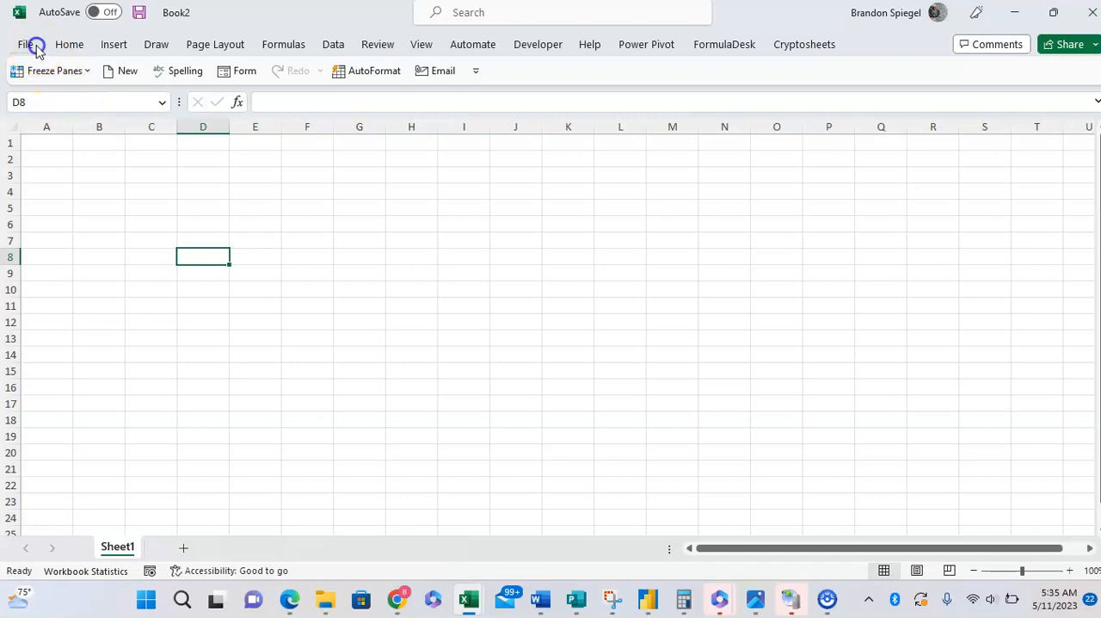
left_click(33, 45)
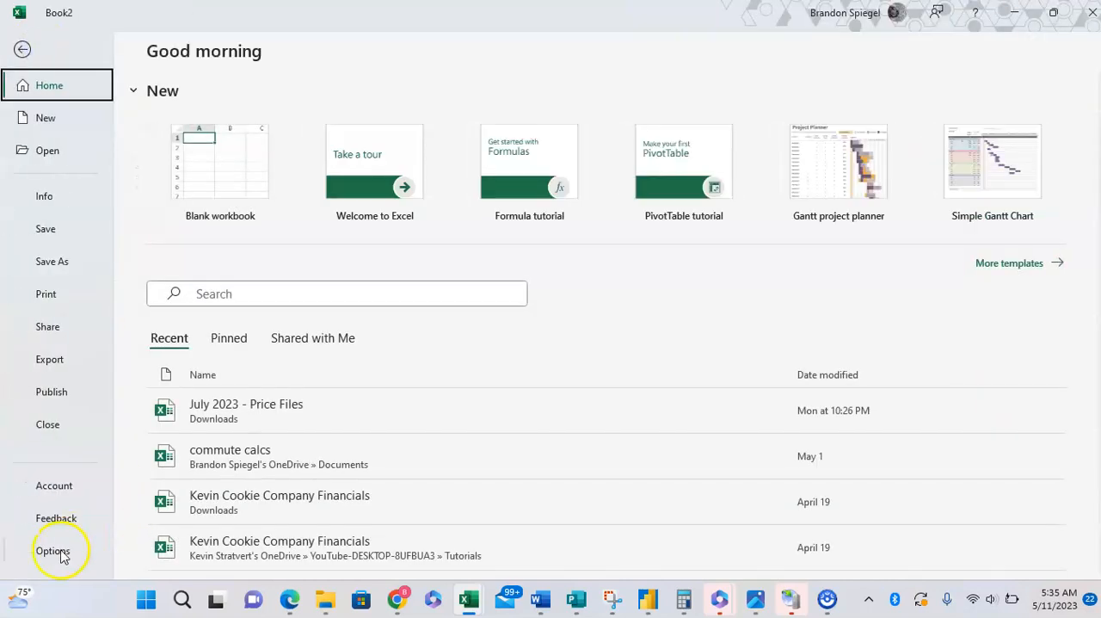
left_click(51, 550)
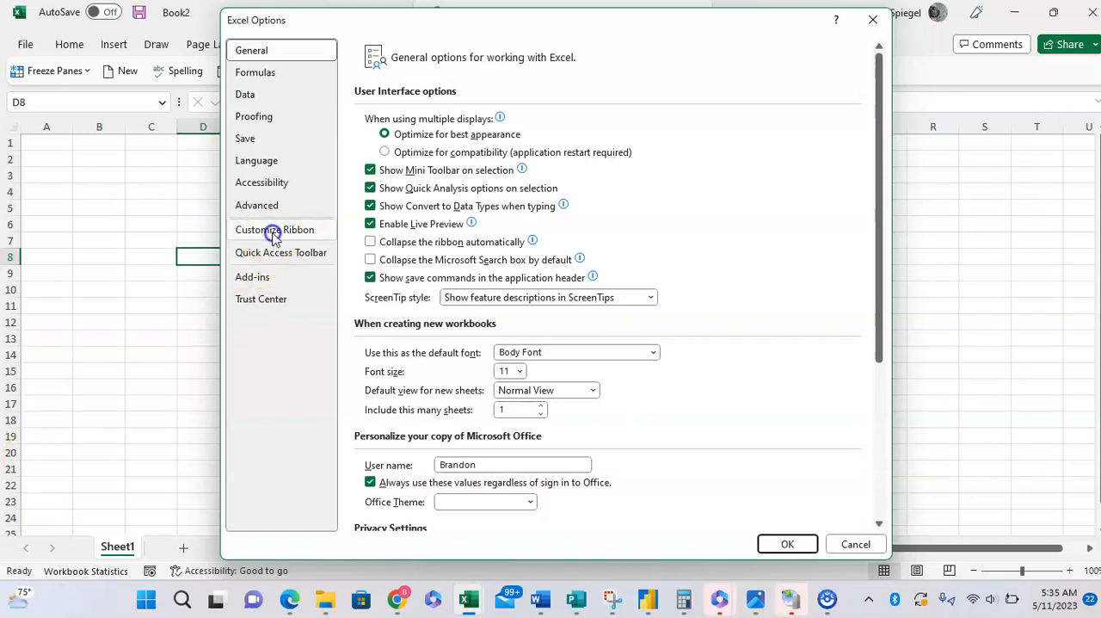
In Customize Ribbon with Main Tabs listed, keep Developer checked and confirm with OK
left_click(276, 230)
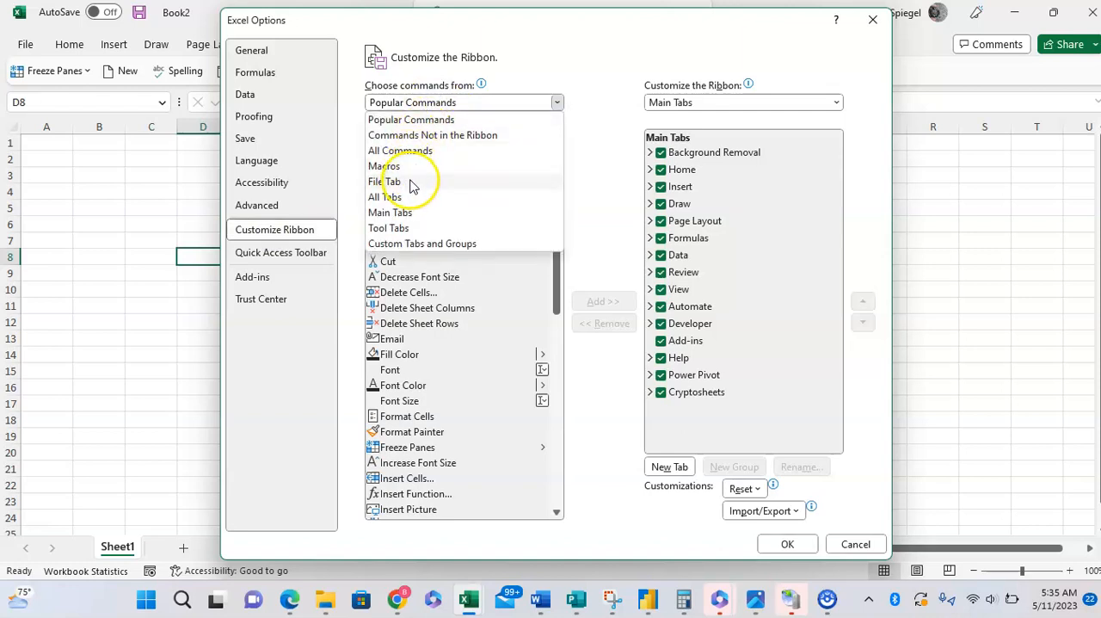
left_click(387, 197)
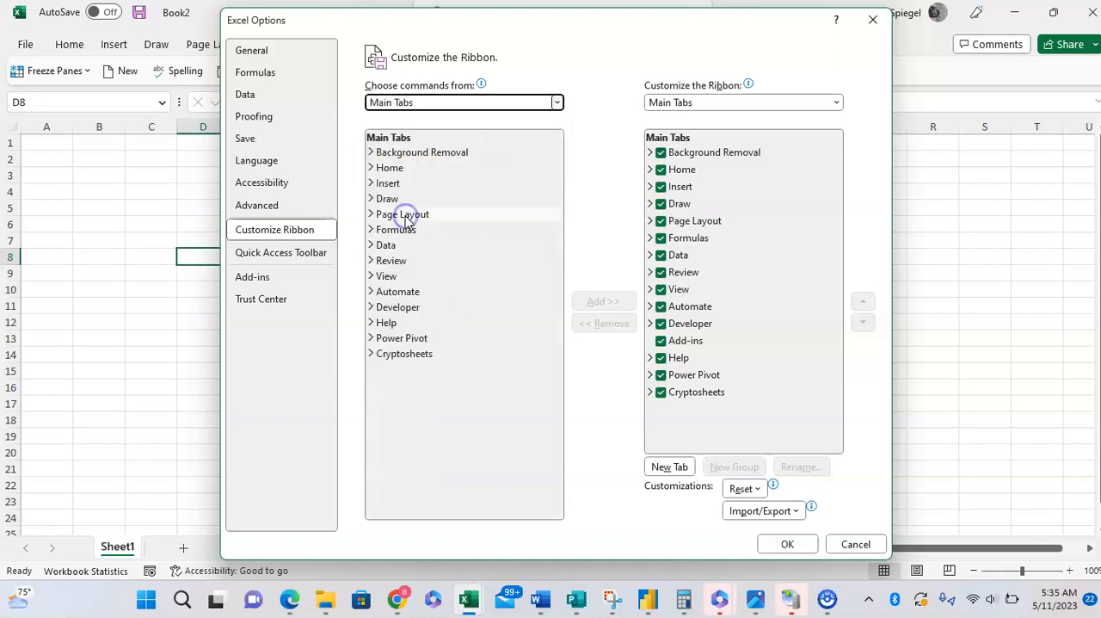
mouse_move(437, 307)
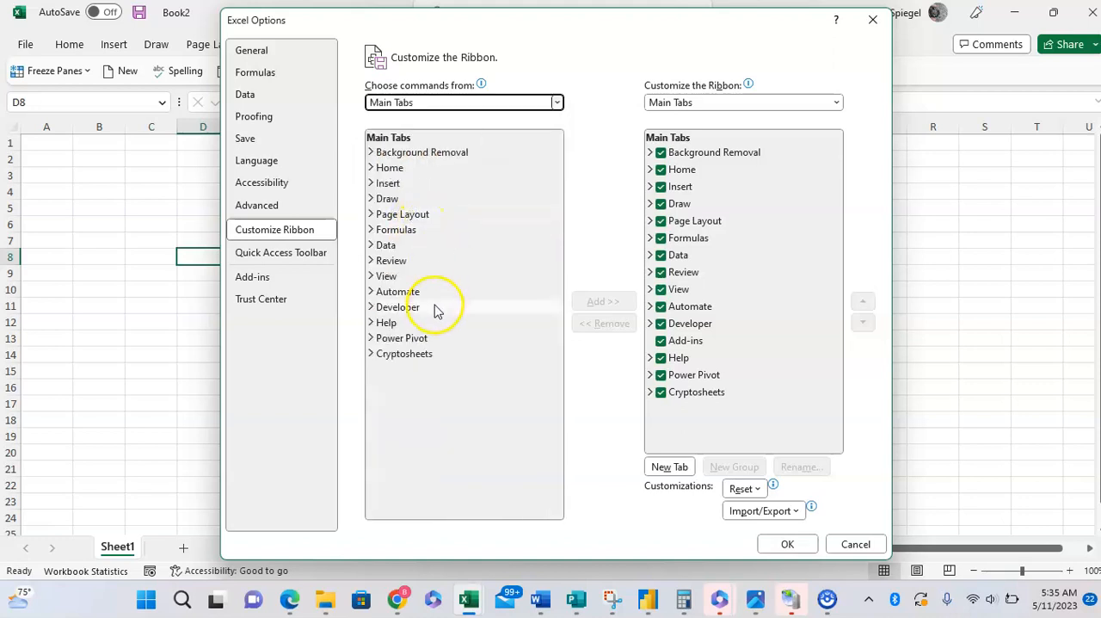
left_click(398, 306)
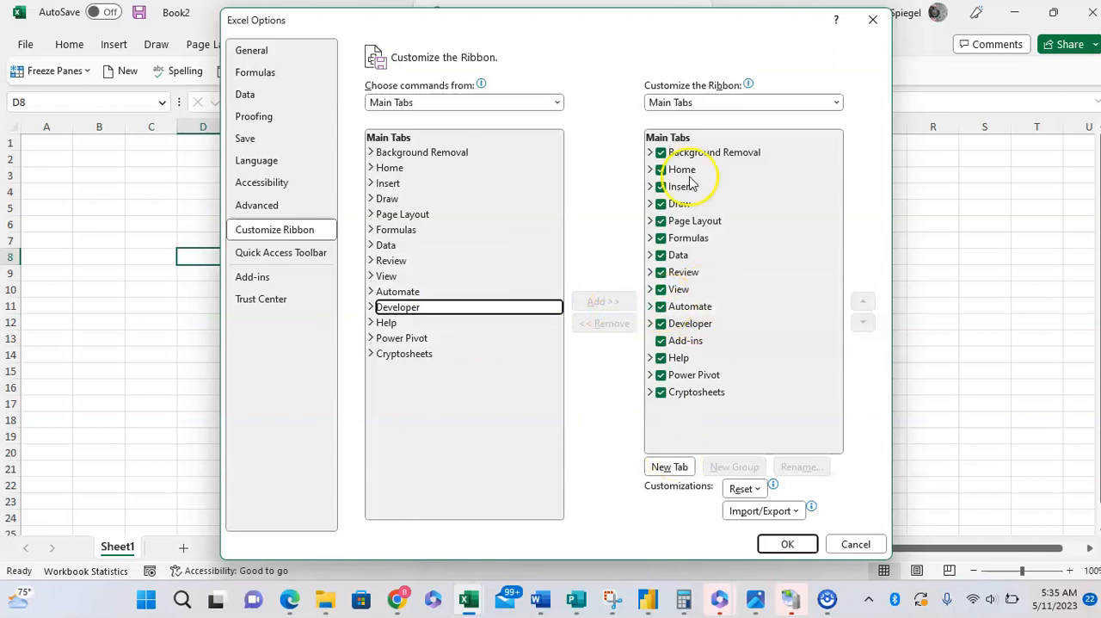
left_click(788, 543)
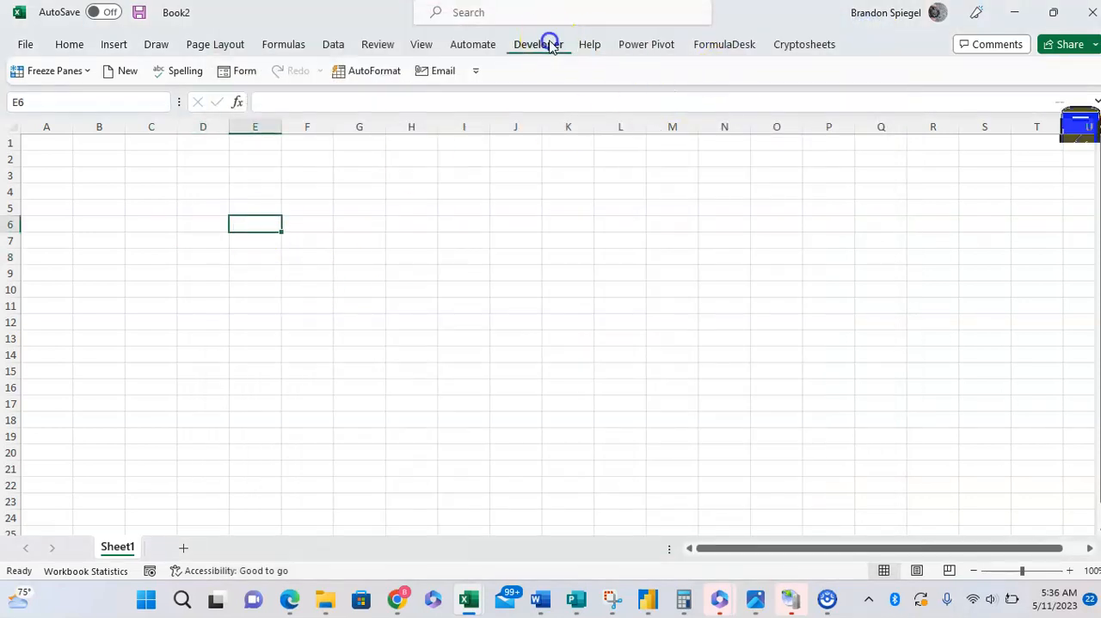
Show the Developer tab's Insert gallery of form and ActiveX controls
left_click(537, 44)
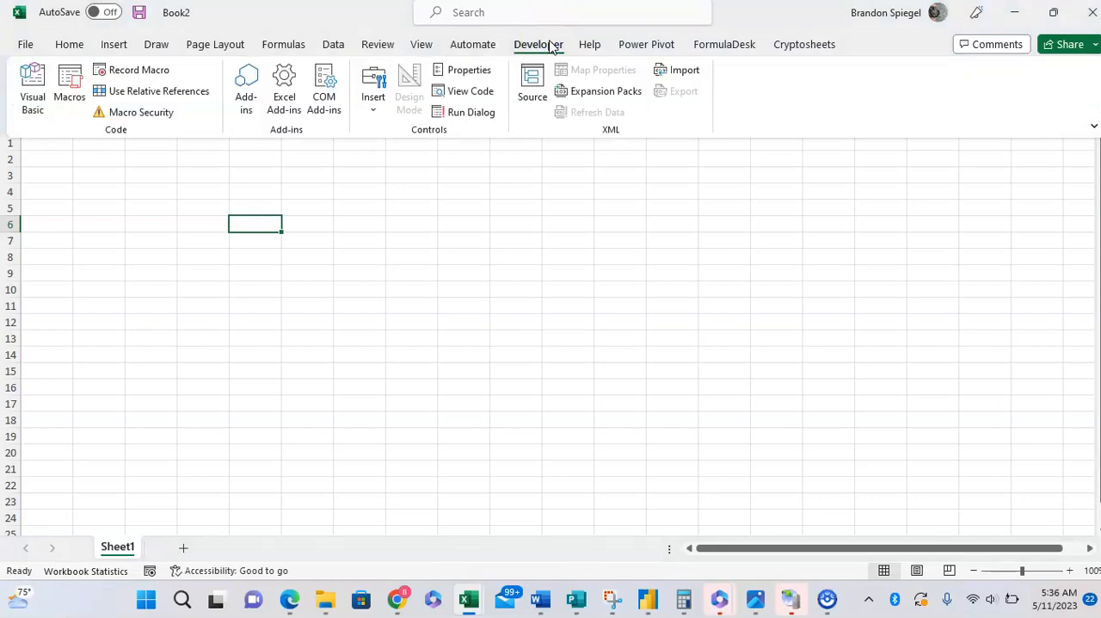
mouse_move(372, 86)
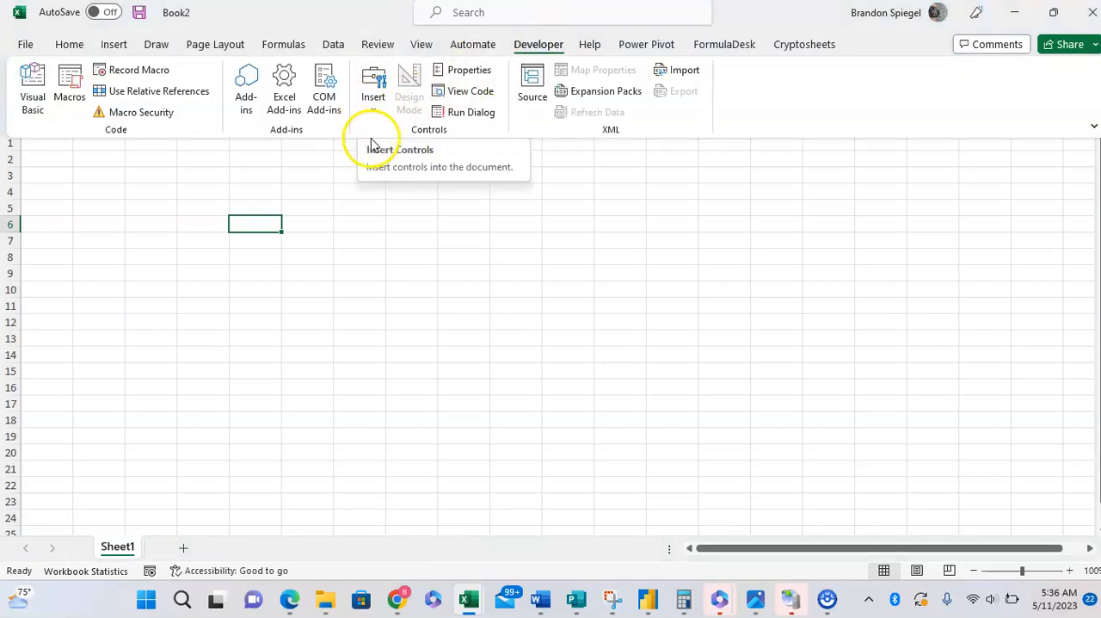
mouse_move(379, 106)
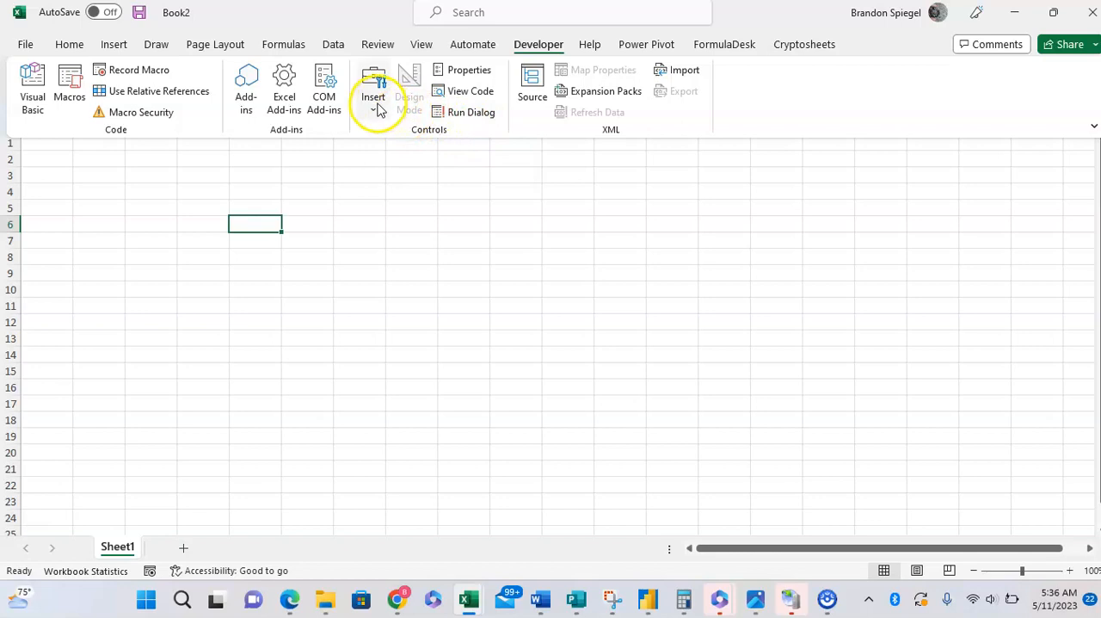
left_click(373, 91)
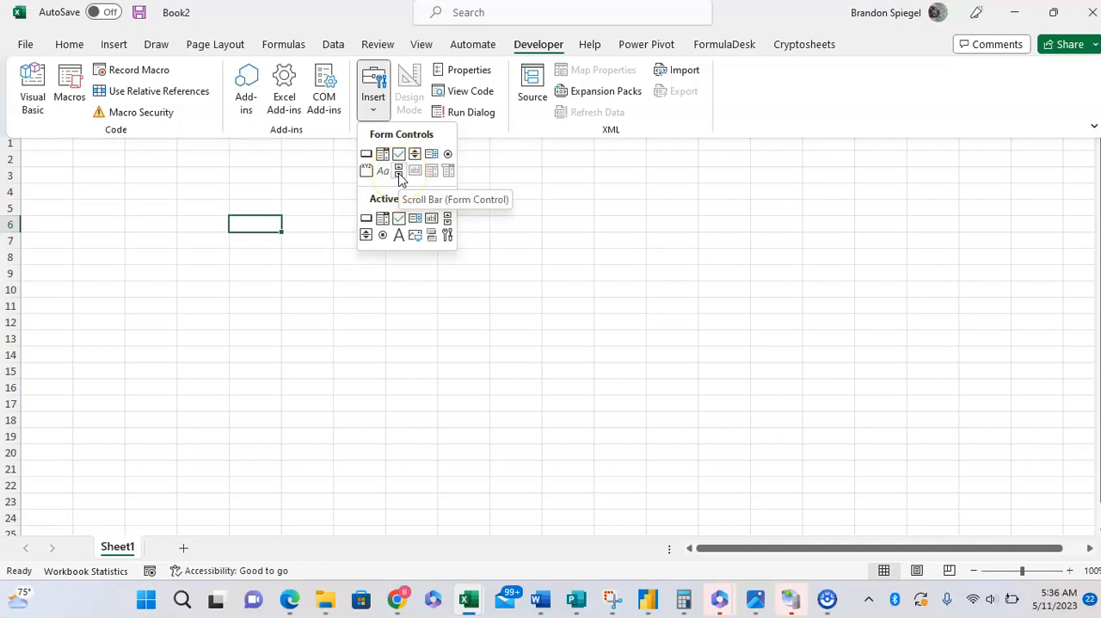
Insert a Scroll Bar (Form Control) over column E and bring up its right-click menu
left_click(397, 170)
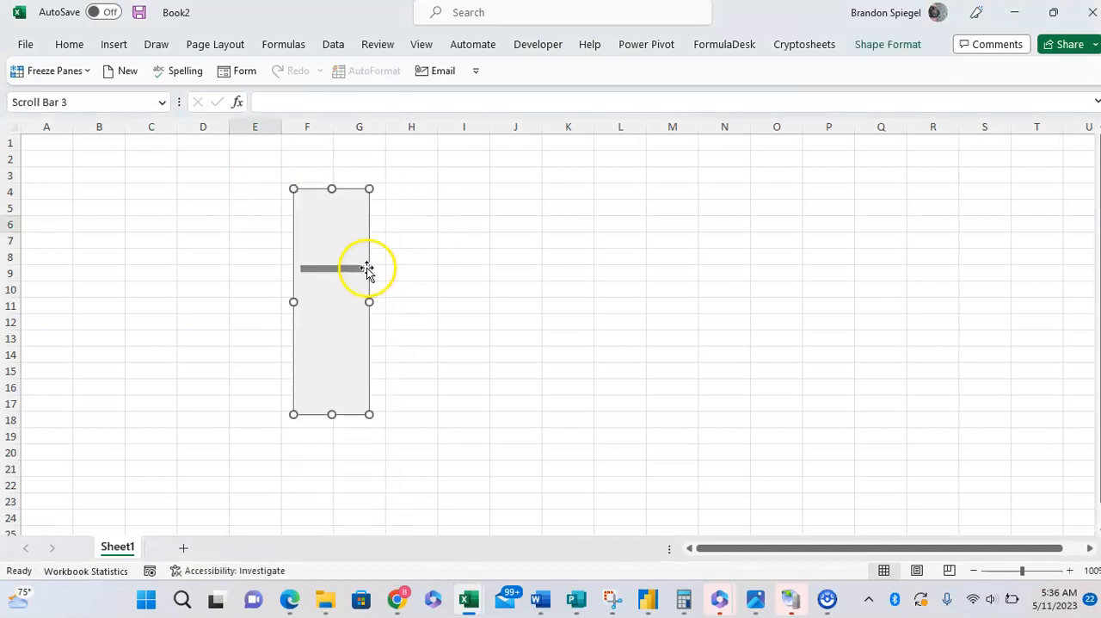
mouse_move(408, 251)
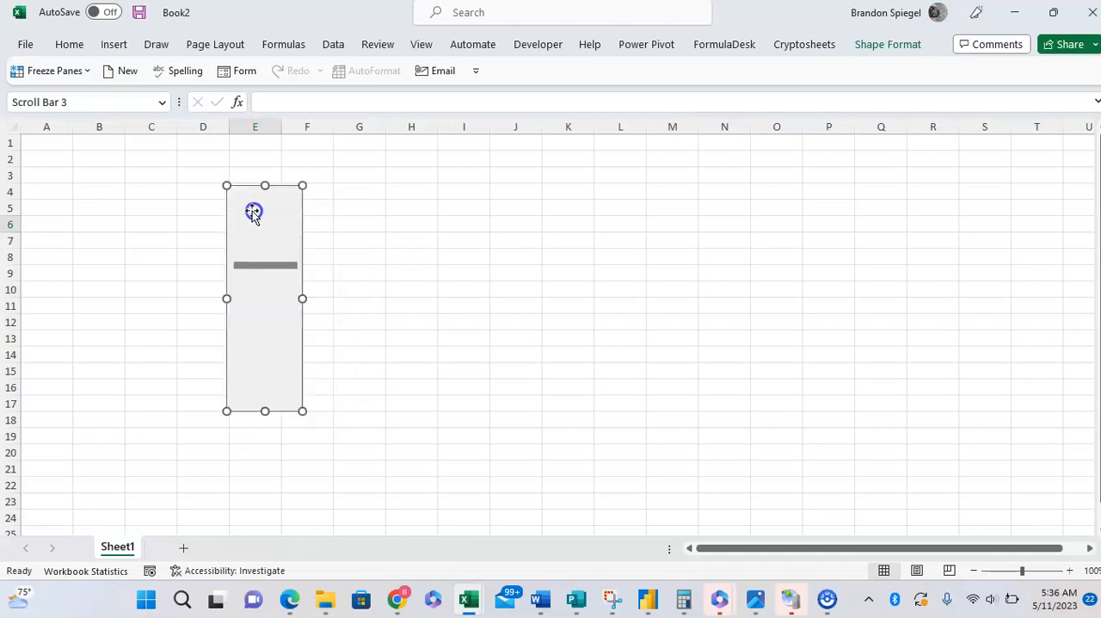
left_click(348, 252)
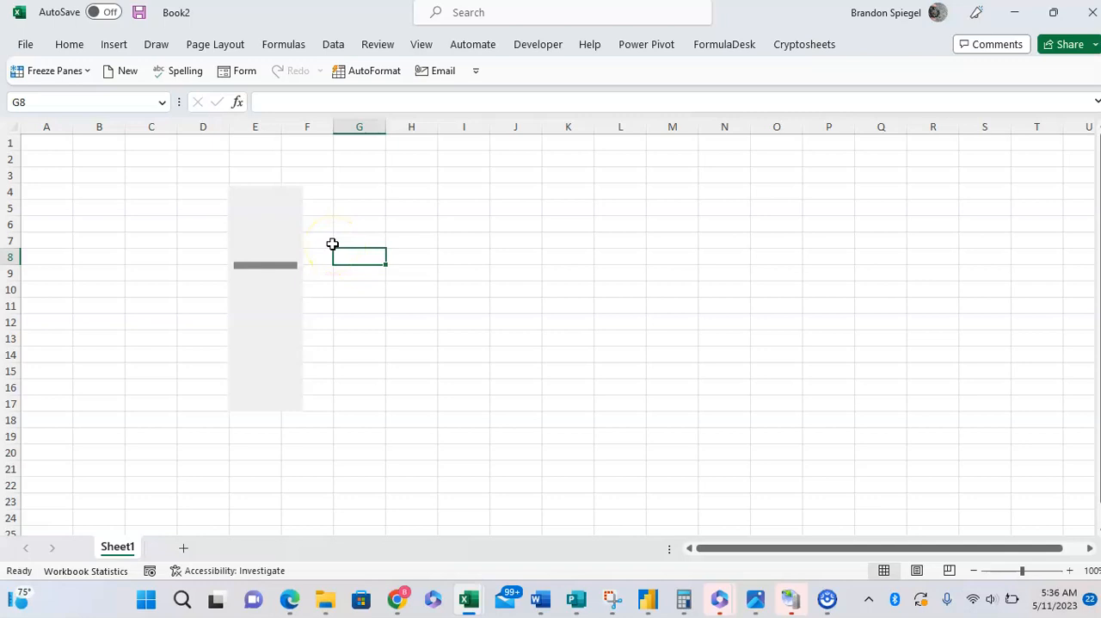
left_click(412, 189)
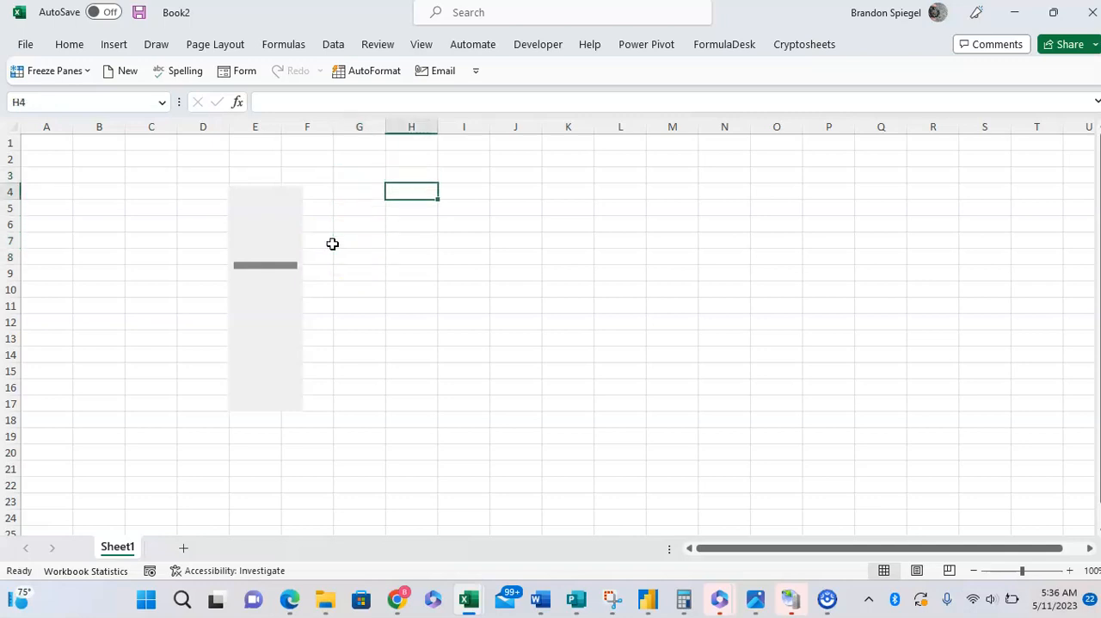
right_click(299, 234)
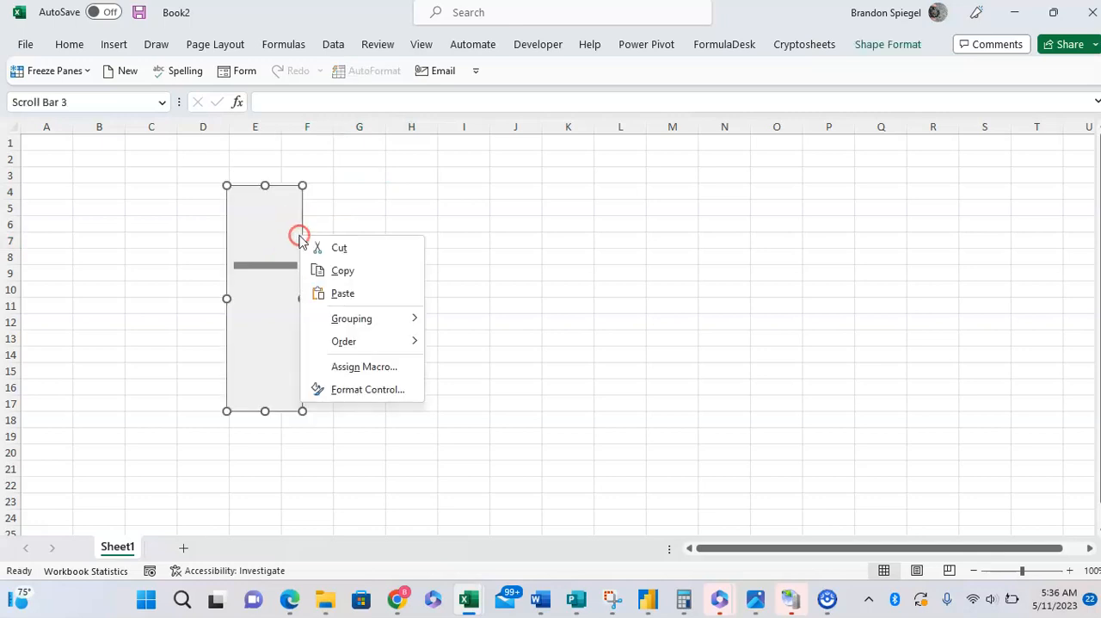
mouse_move(399, 388)
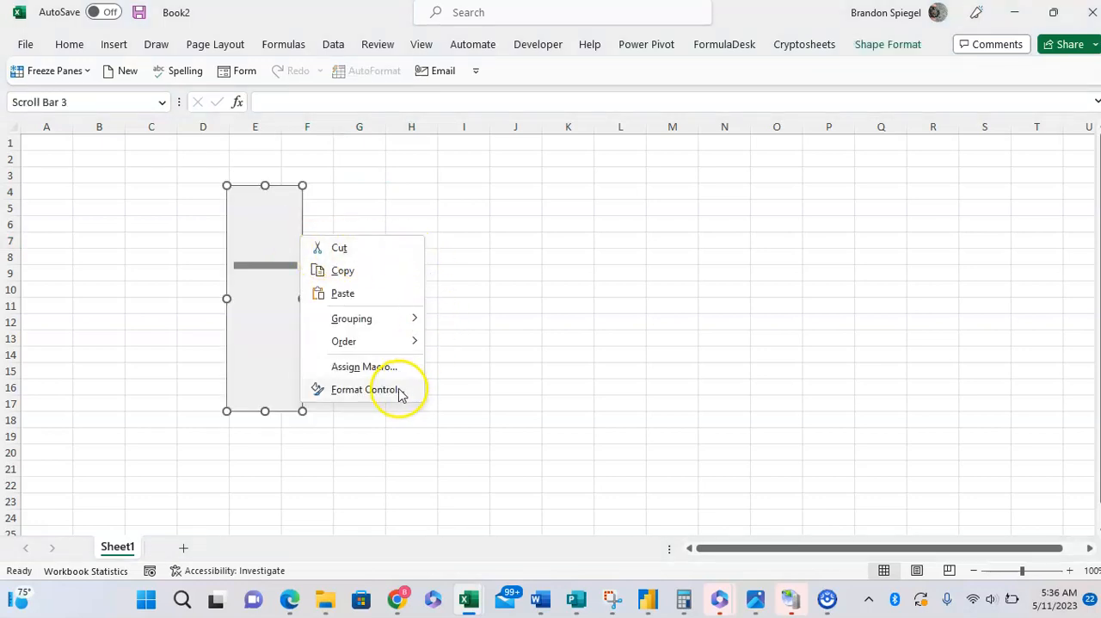
In Format Control, review the 0-100 range and lower Page change to 9
left_click(365, 389)
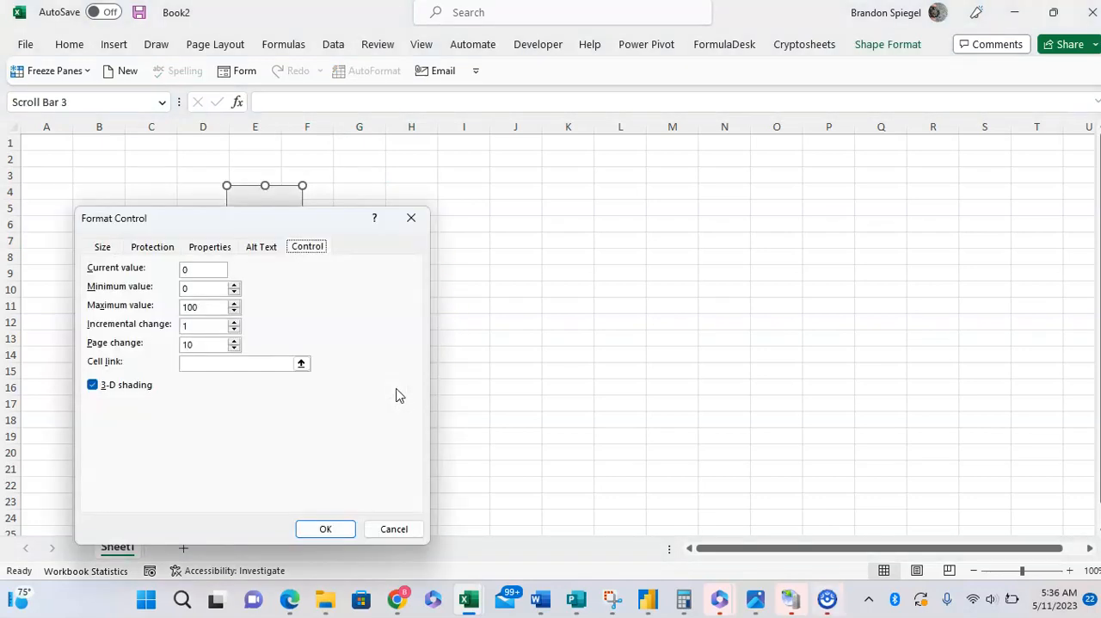
left_click(203, 269)
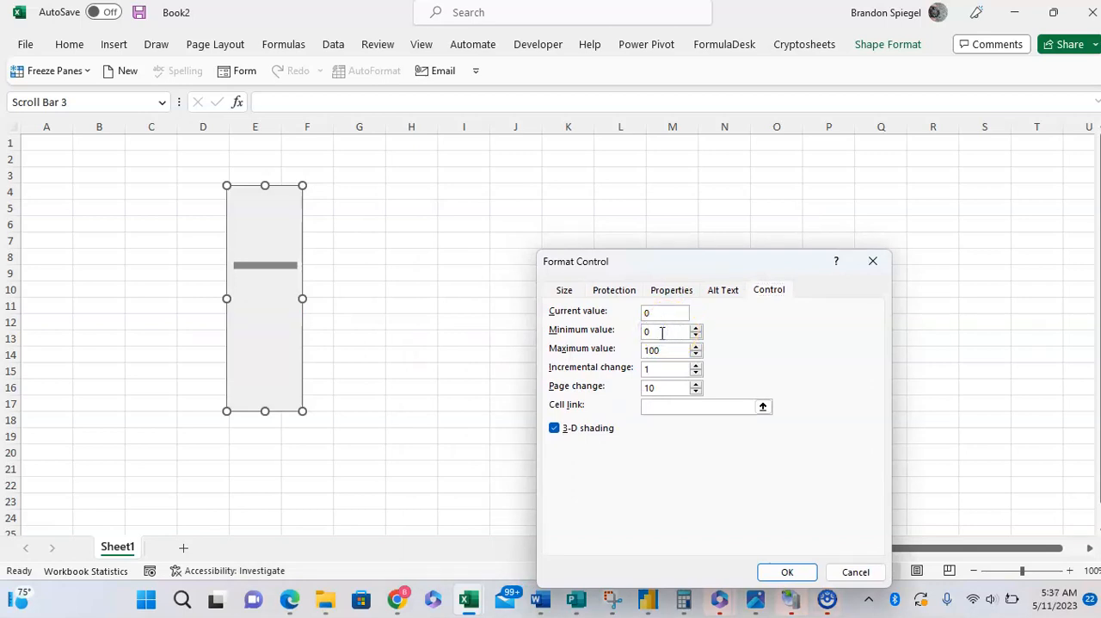
left_click(663, 330)
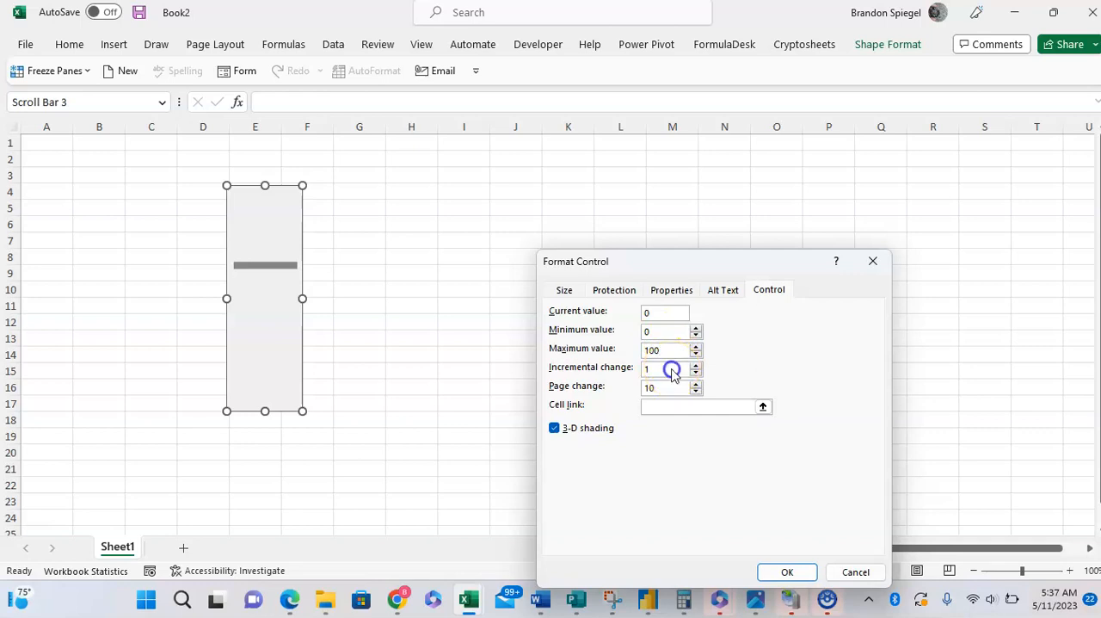
left_click(664, 388)
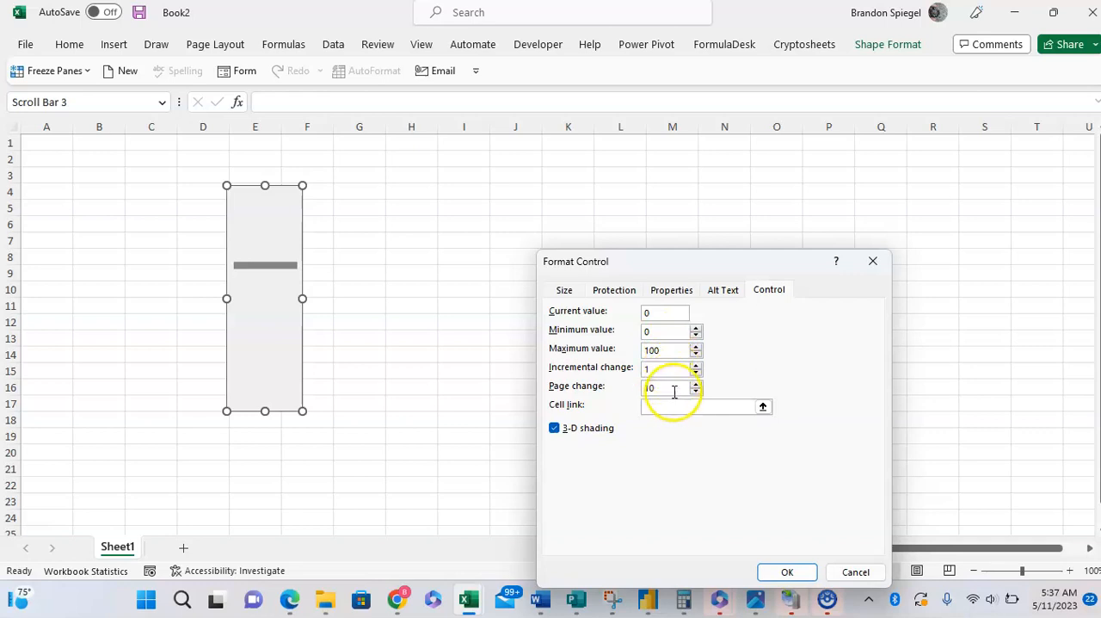
left_click(695, 392)
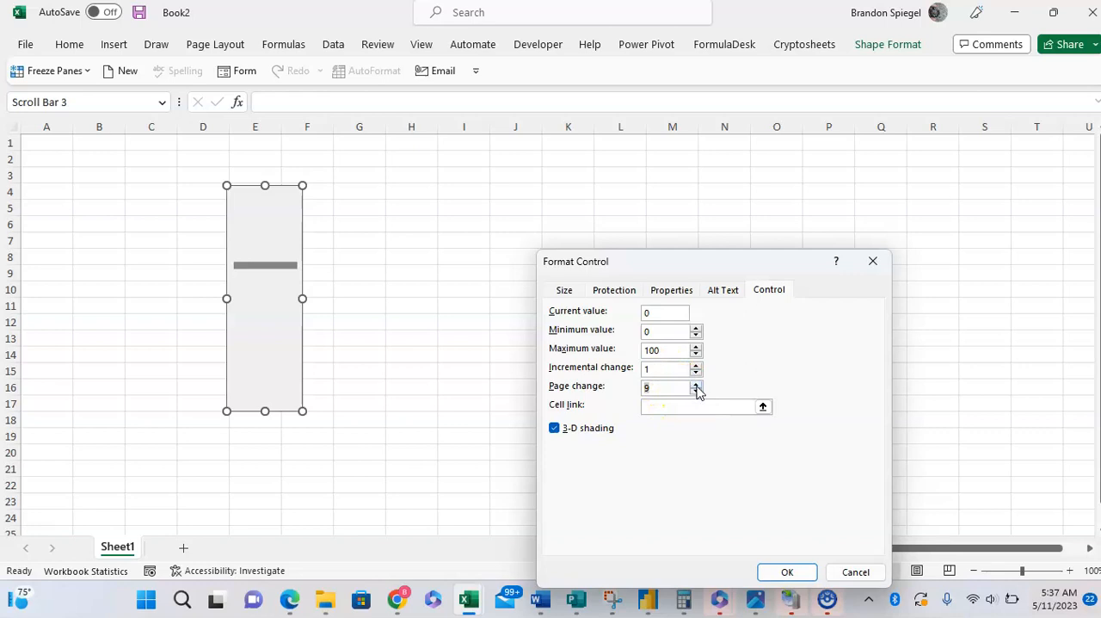
Restore Page change to 10, set Cell link to $H$2 and confirm with OK
left_click(695, 382)
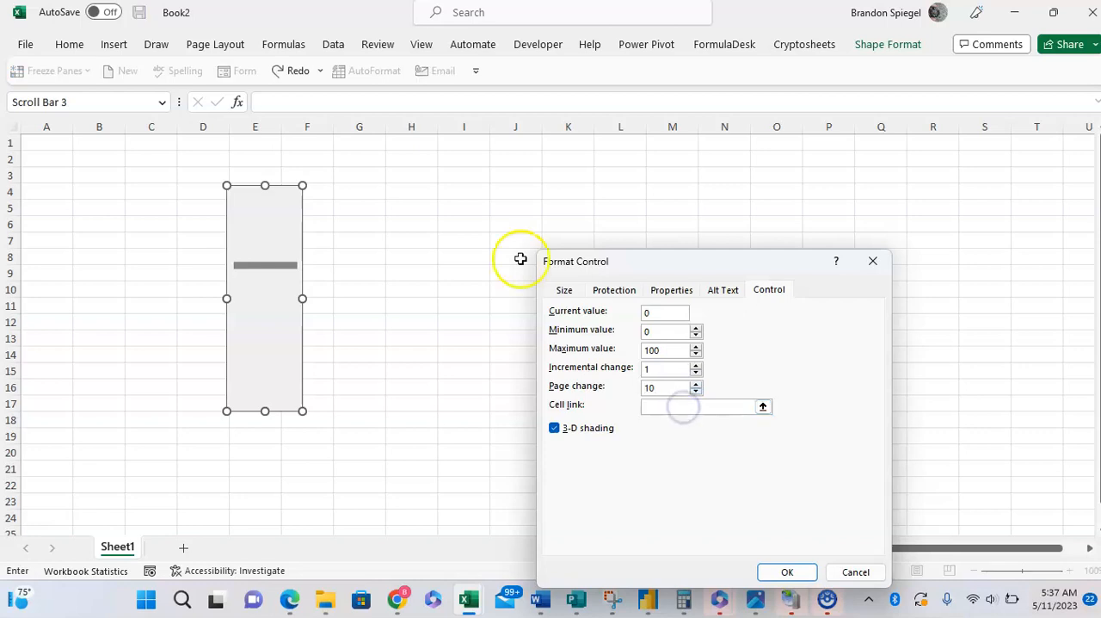
left_click(411, 176)
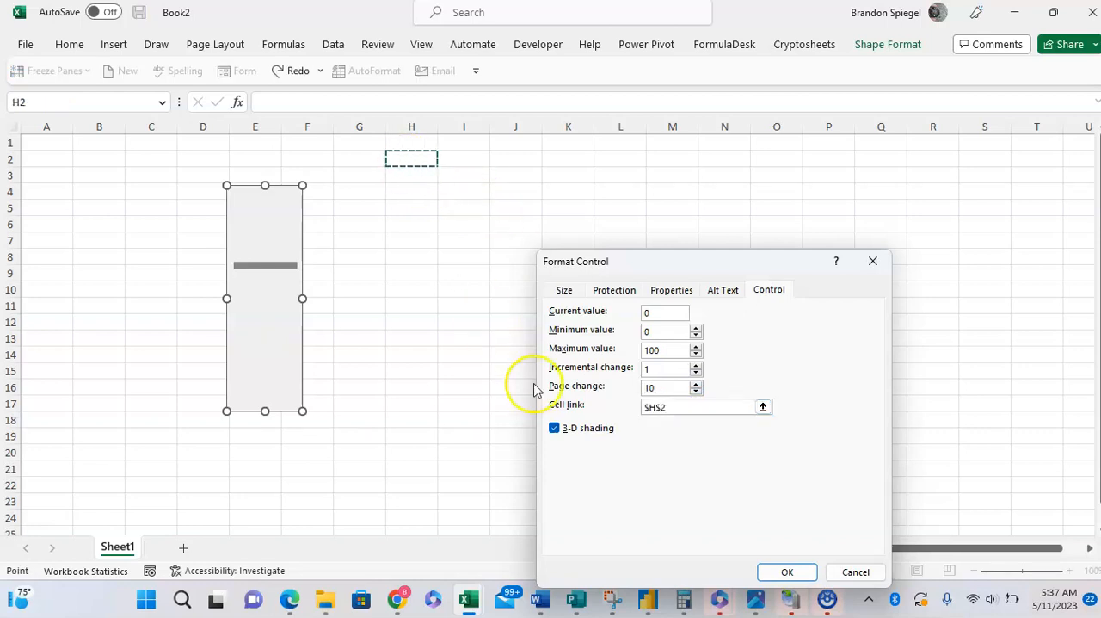
left_click(554, 427)
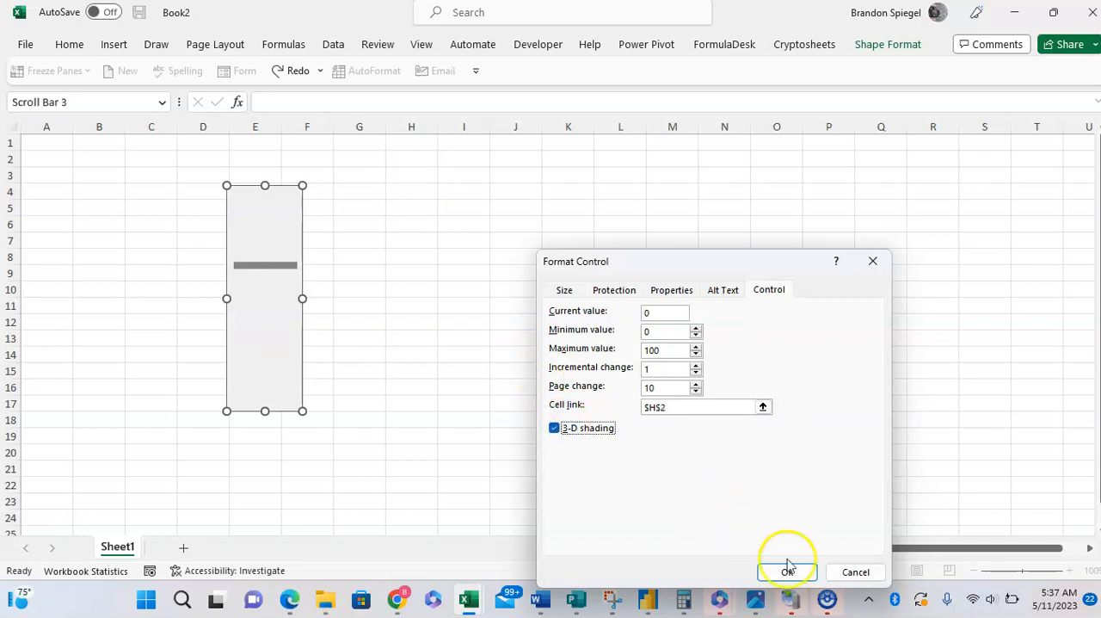
left_click(788, 572)
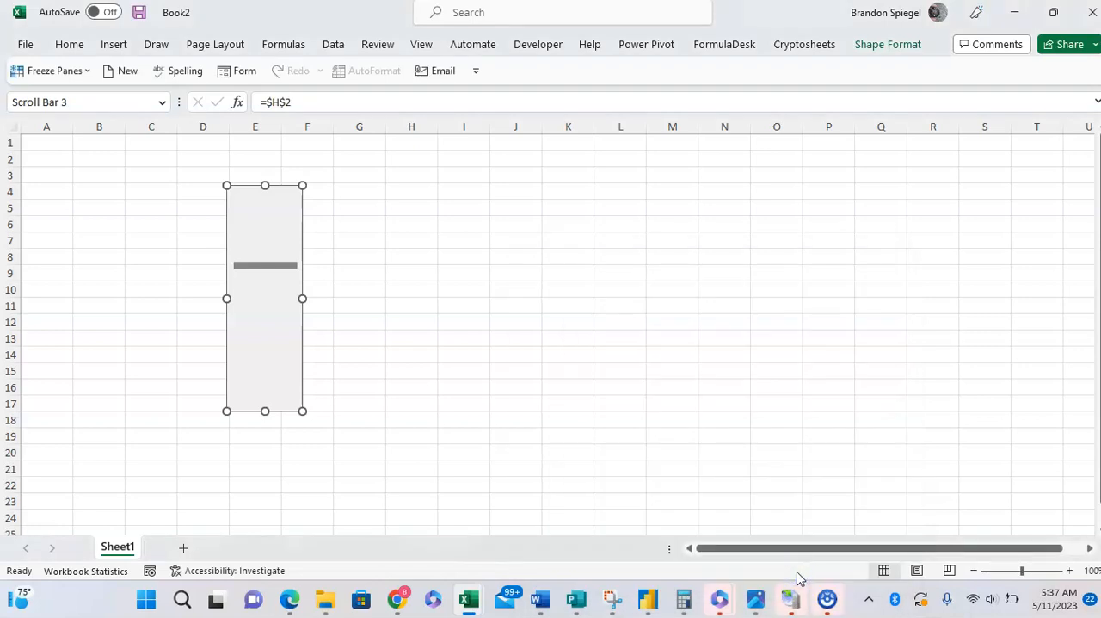
Drag the scroll bar thumb so H2 reads 53, then 29, lower, and finally 85
left_click(464, 355)
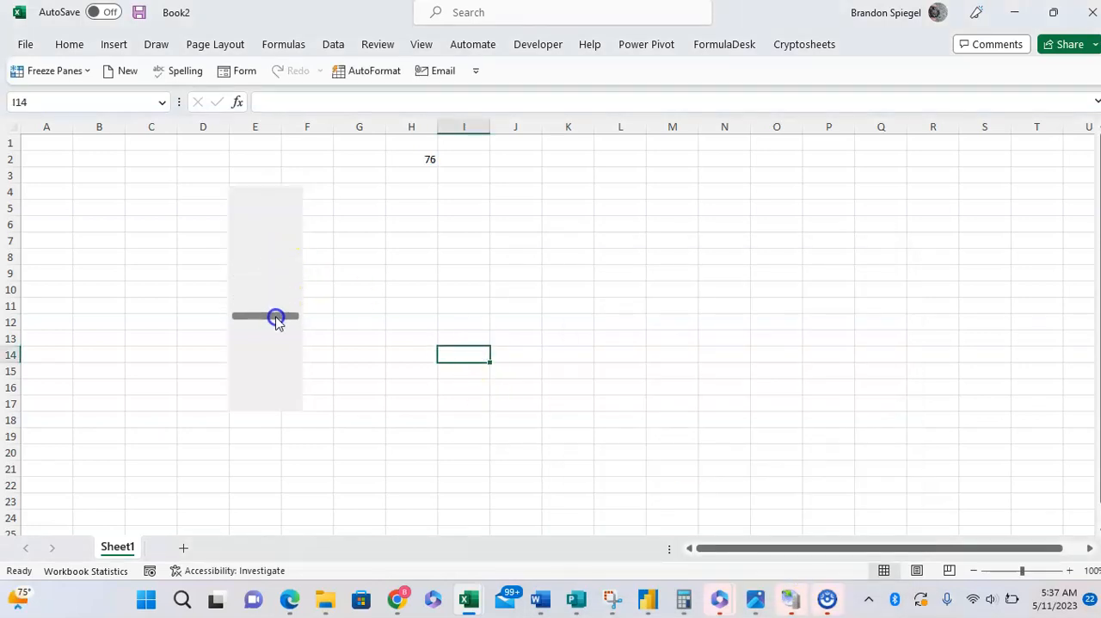
left_click_drag(275, 317, 271, 301)
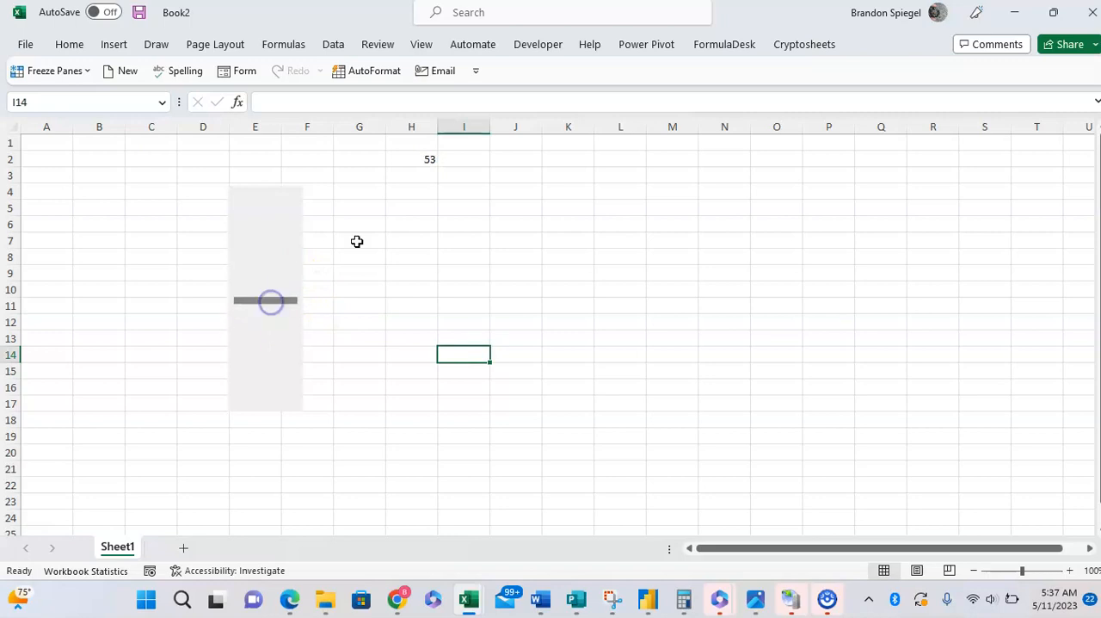
left_click(411, 158)
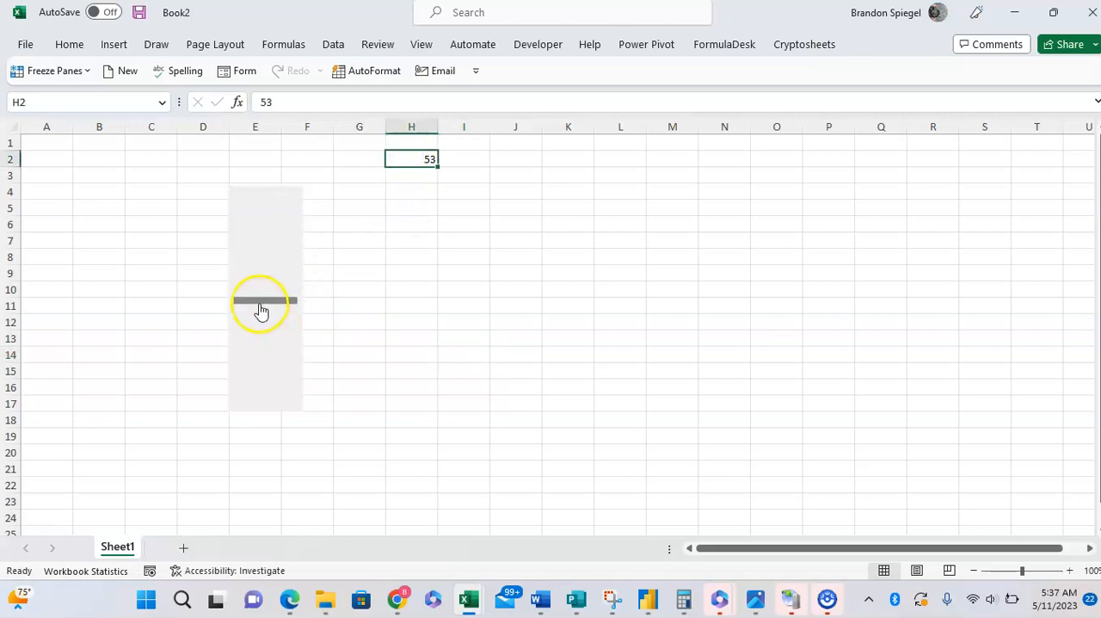
left_click_drag(265, 299, 265, 282)
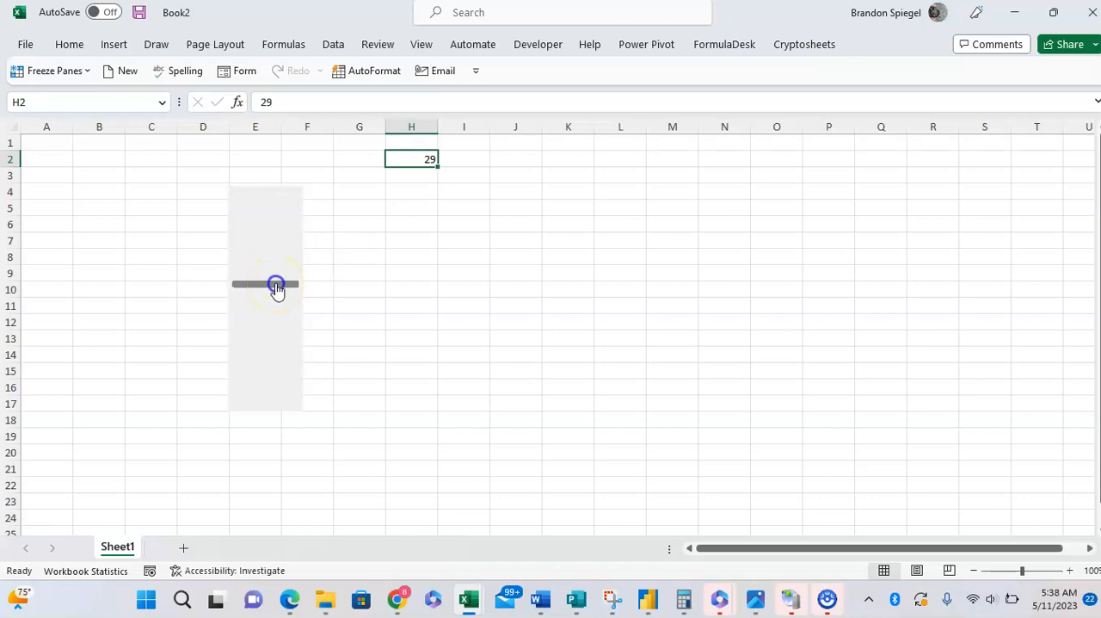
left_click_drag(276, 286, 279, 272)
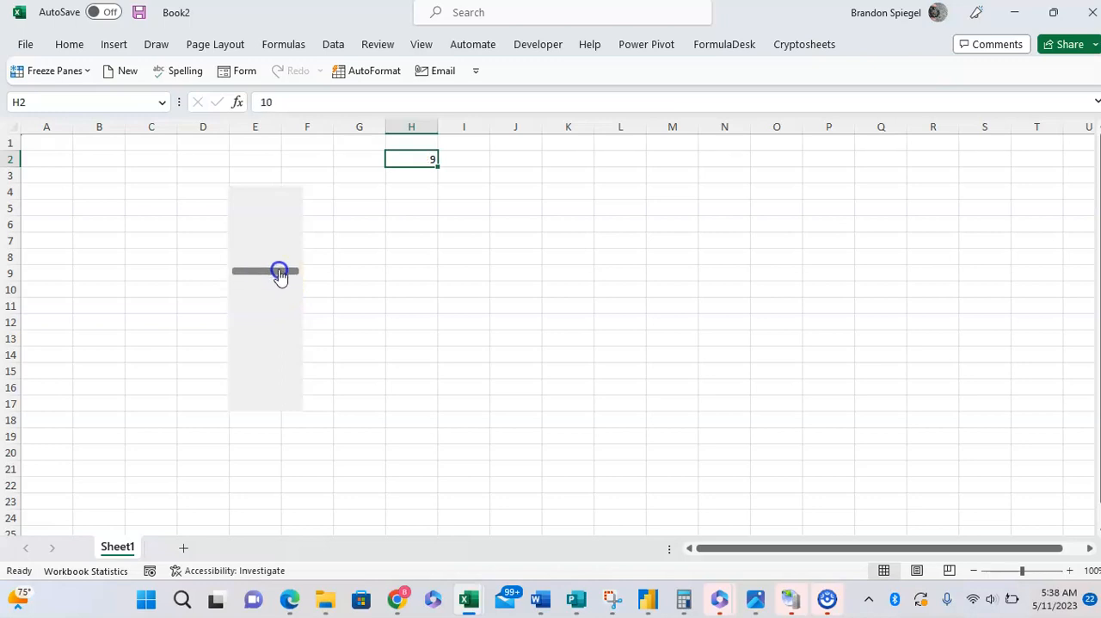
left_click_drag(278, 272, 279, 303)
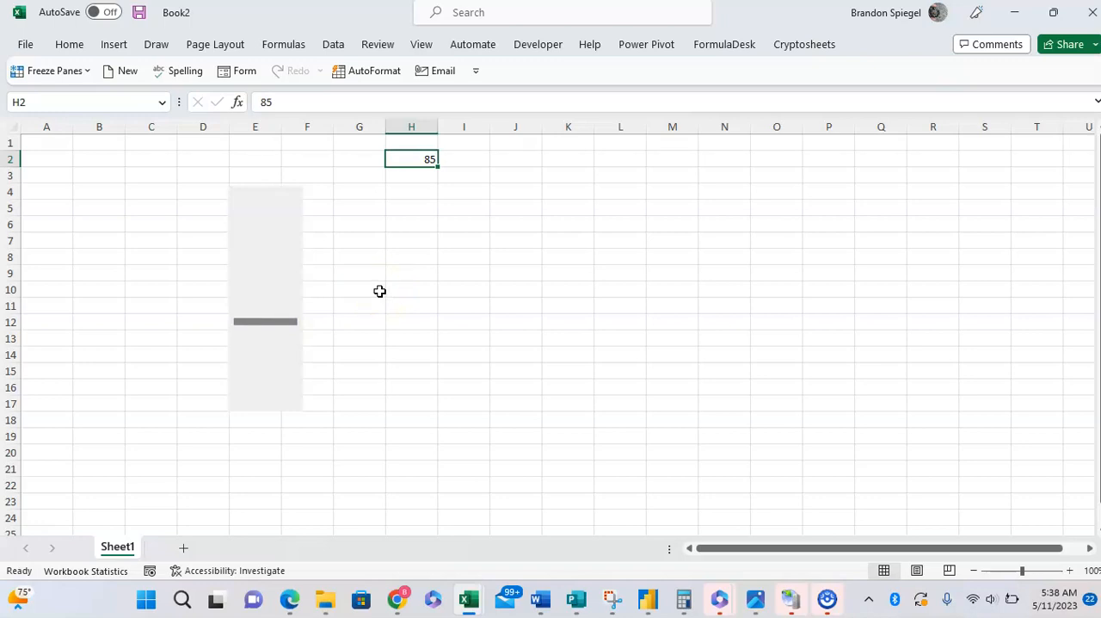
mouse_move(368, 314)
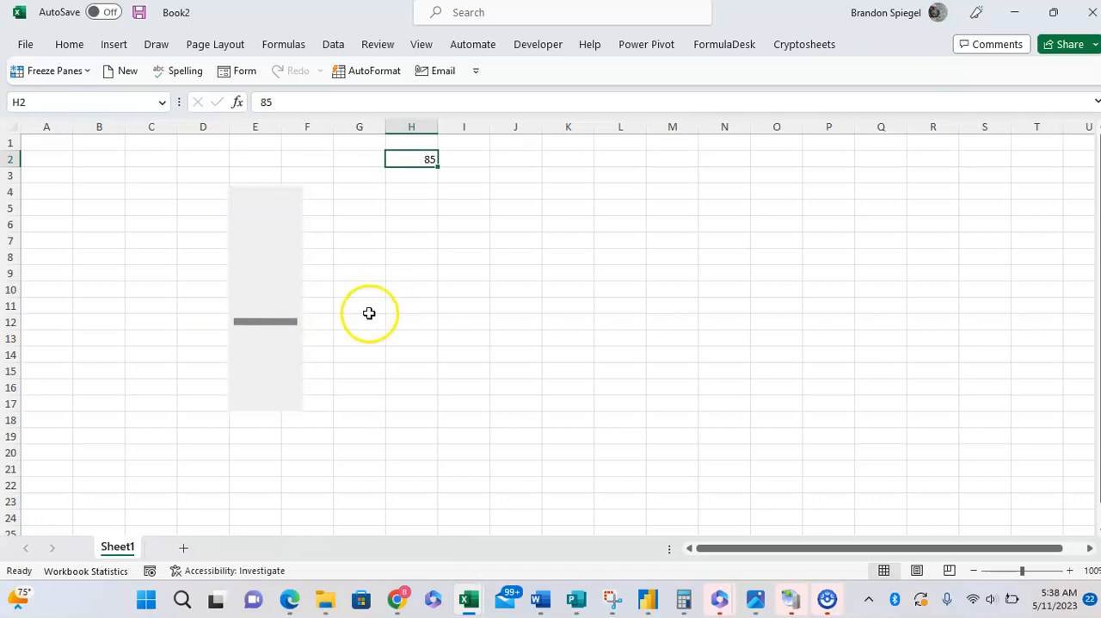